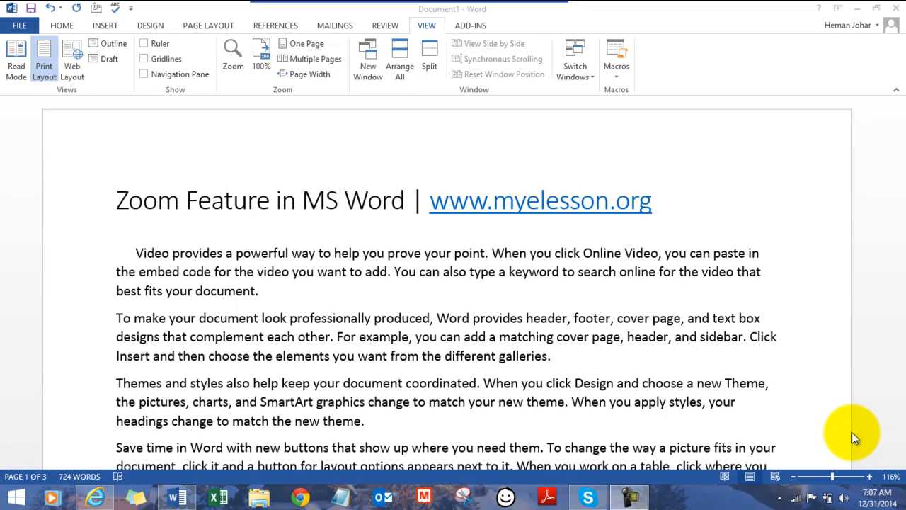
pyautogui.moveTo(62, 25)
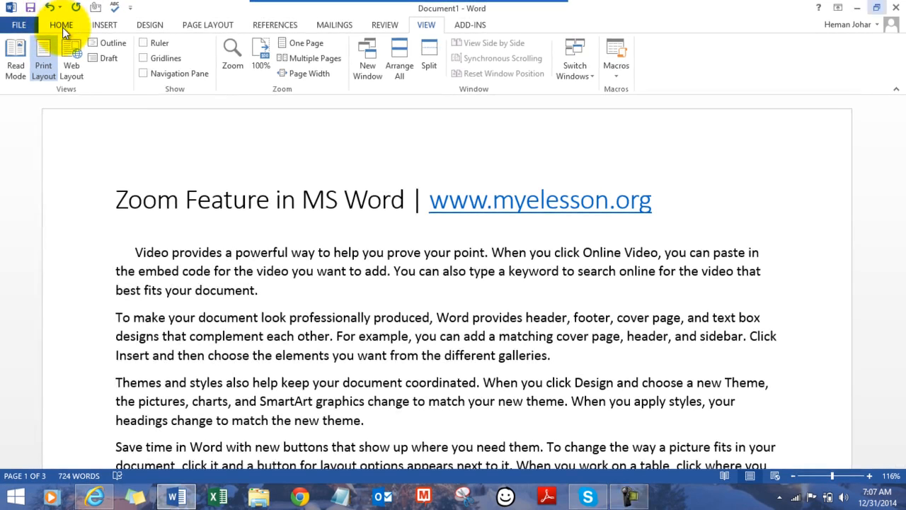
# Switch the ribbon to the Home tab to show the text formatting commands
pyautogui.click(62, 24)
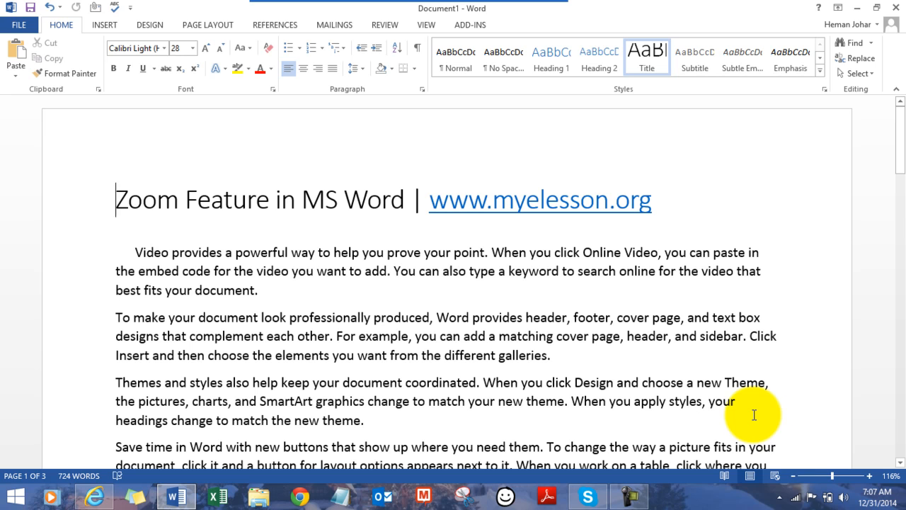
pyautogui.moveTo(763, 490)
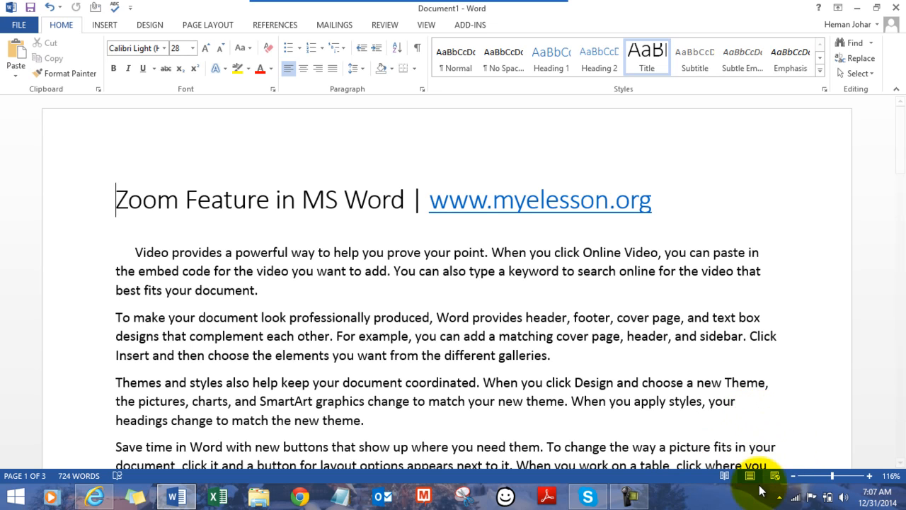
pyautogui.moveTo(836, 486)
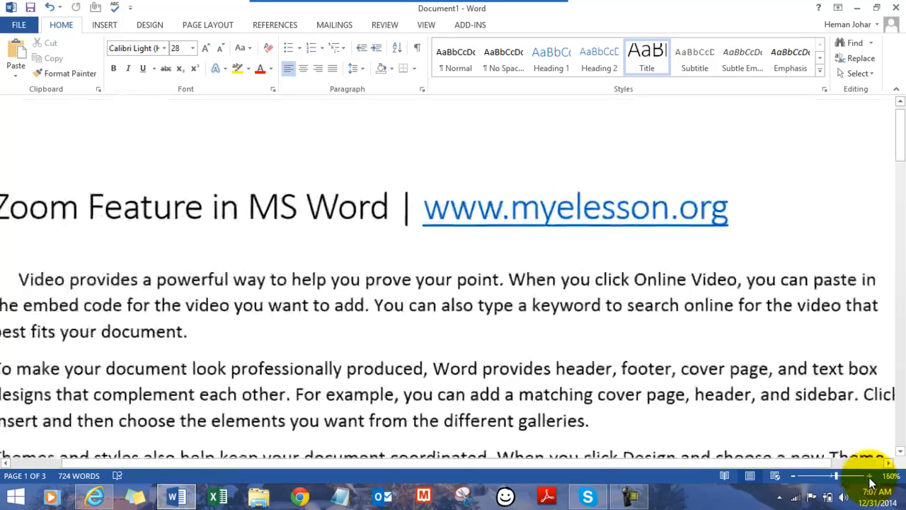
# Zoom in repeatedly with the status-bar Zoom In button up to the 500% maximum
pyautogui.click(869, 475)
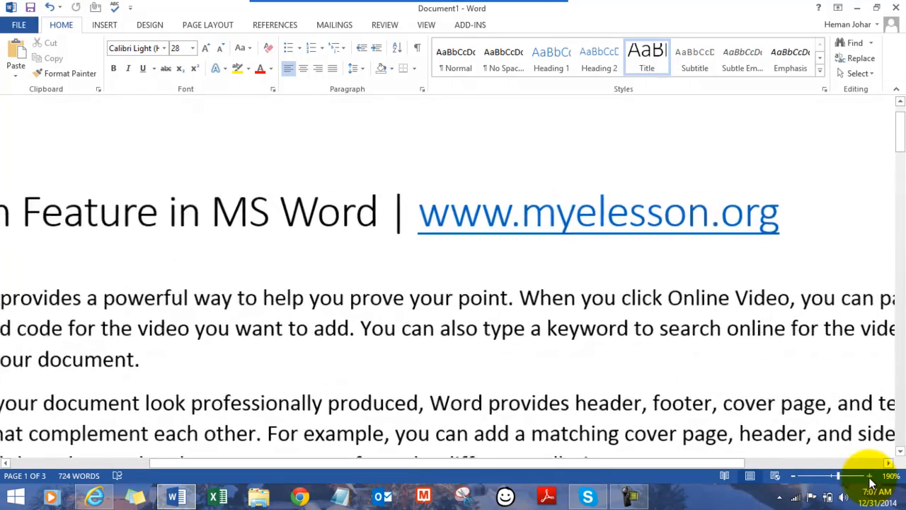
pyautogui.click(888, 475)
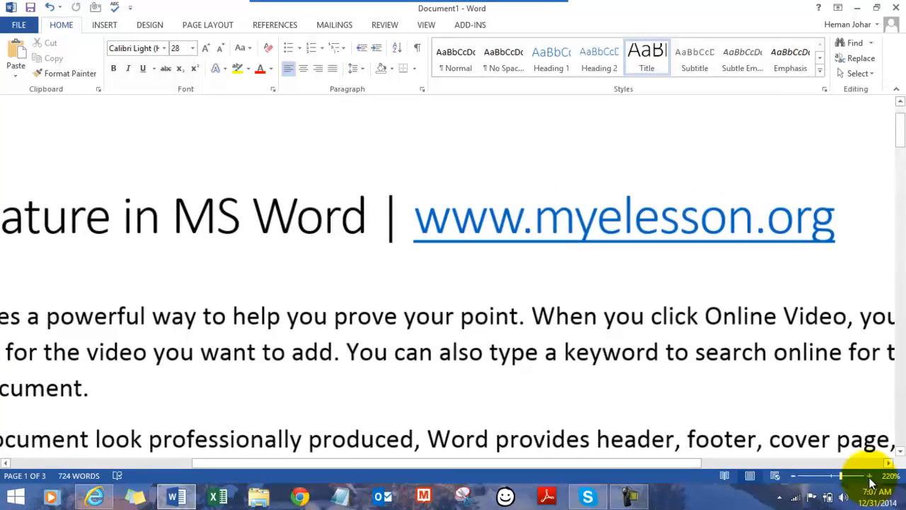
pyautogui.click(870, 475)
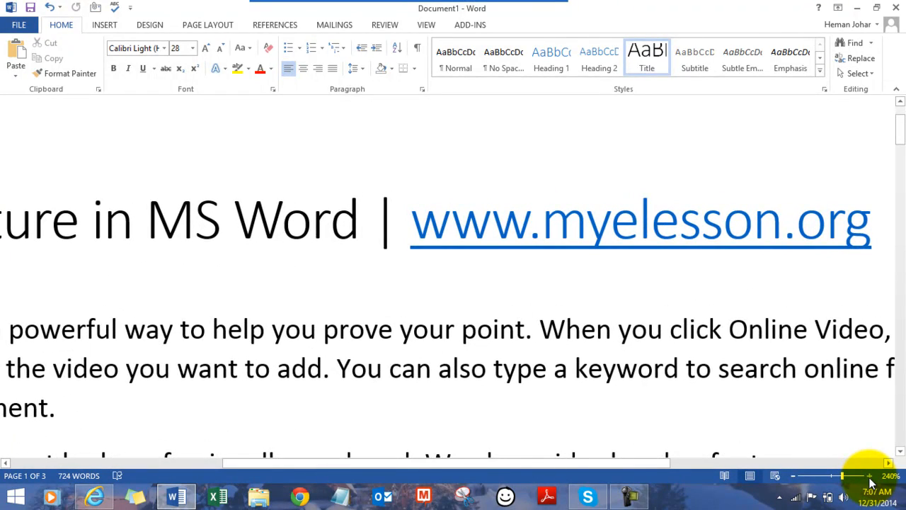
pyautogui.click(868, 475)
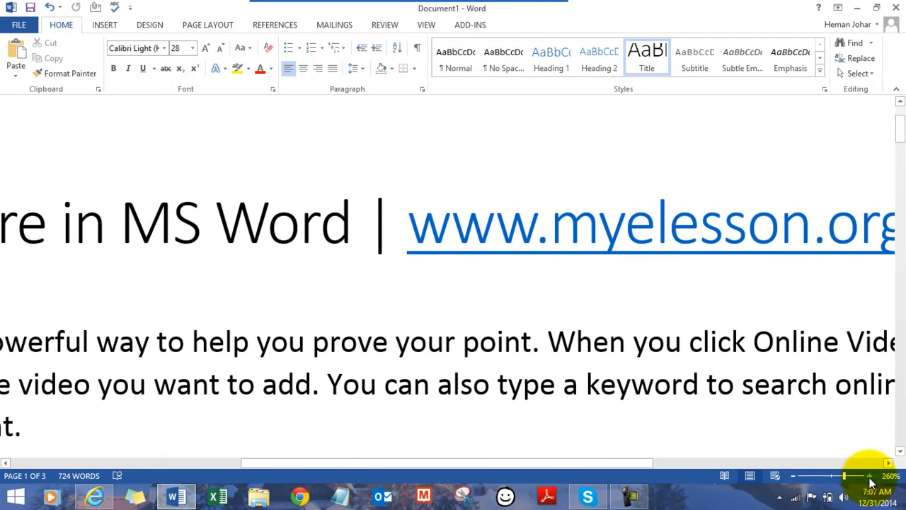
pyautogui.click(868, 476)
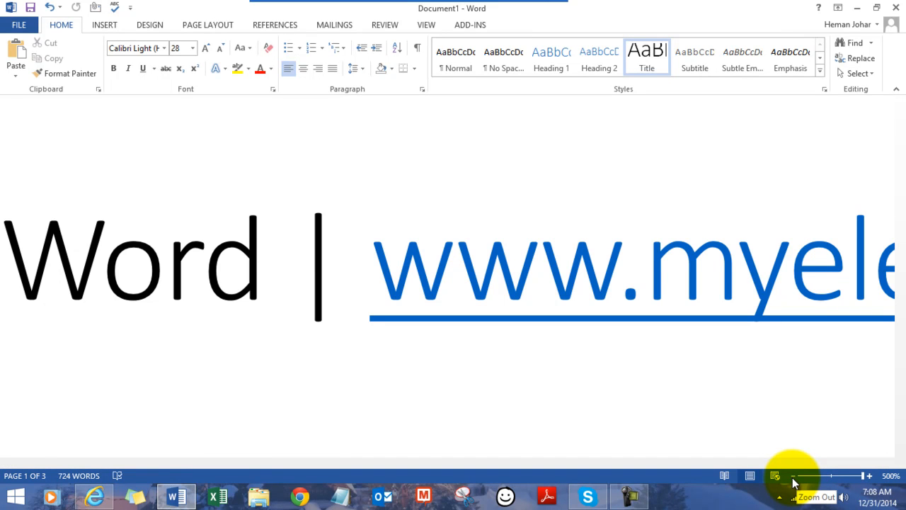
# Zoom out with the status-bar Zoom Out button to 40%, showing three pages side by side
pyautogui.click(794, 476)
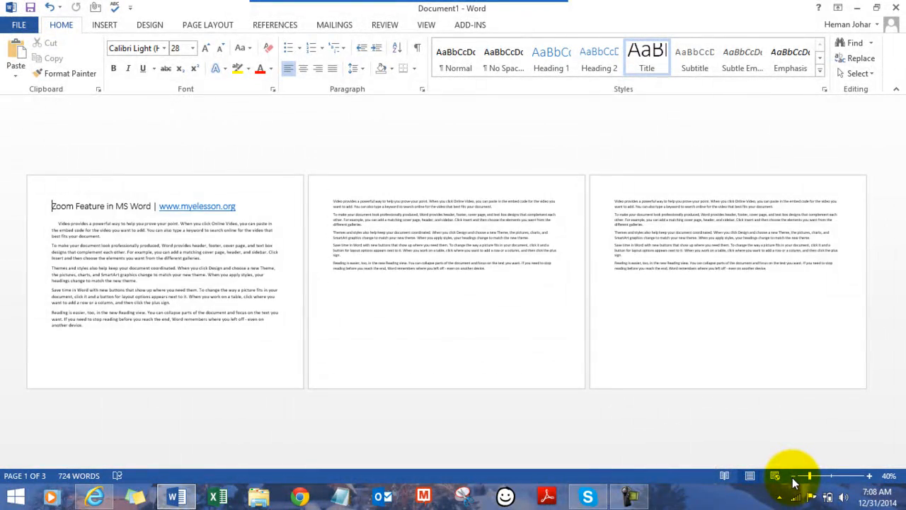
pyautogui.click(799, 476)
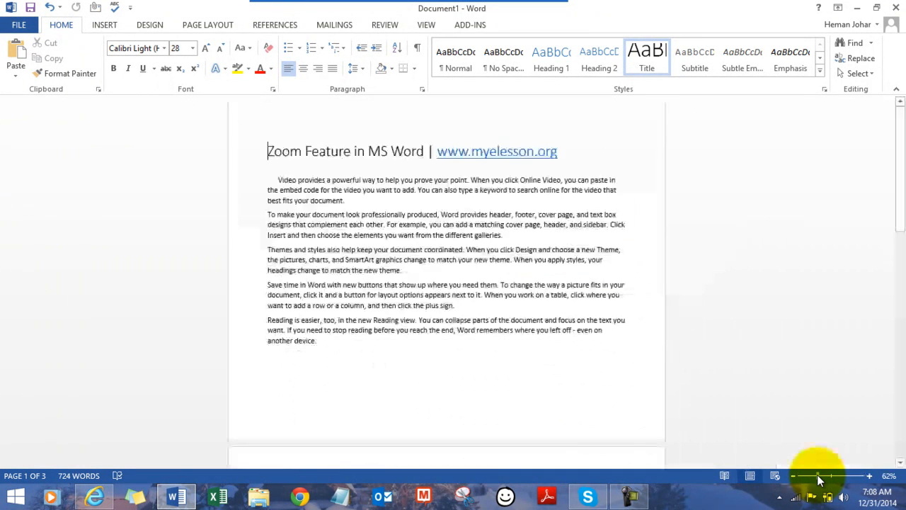
pyautogui.moveTo(663, 425)
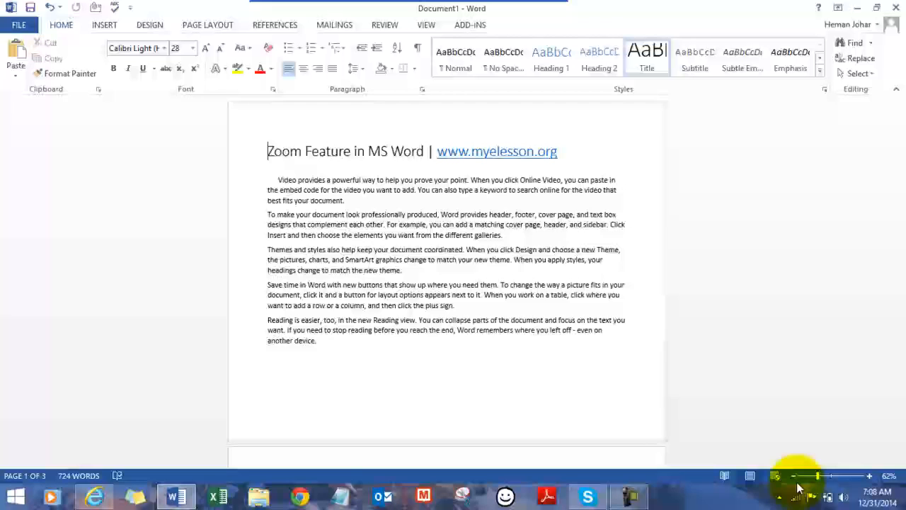
pyautogui.click(776, 476)
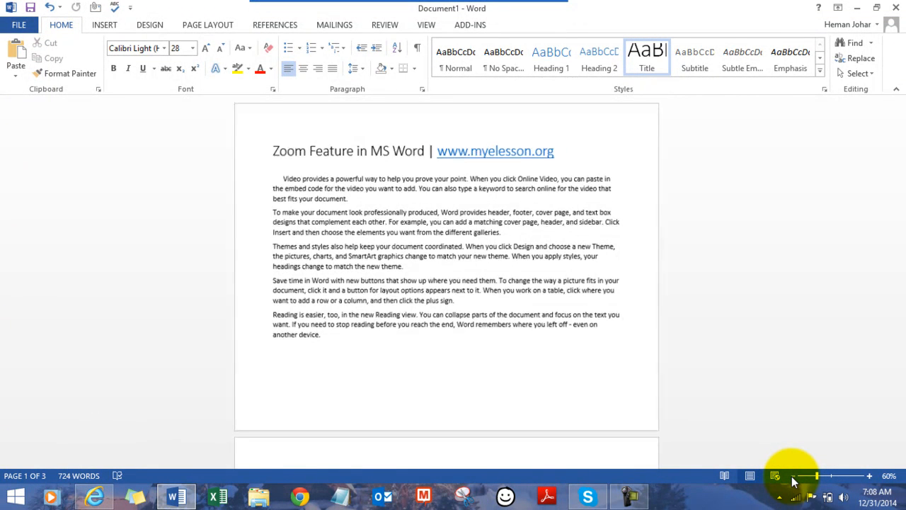
pyautogui.click(793, 475)
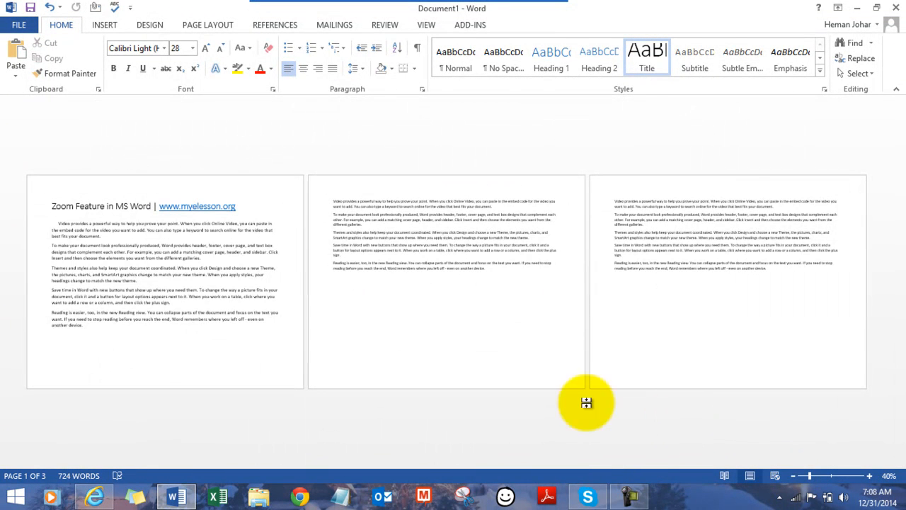
pyautogui.moveTo(356, 257)
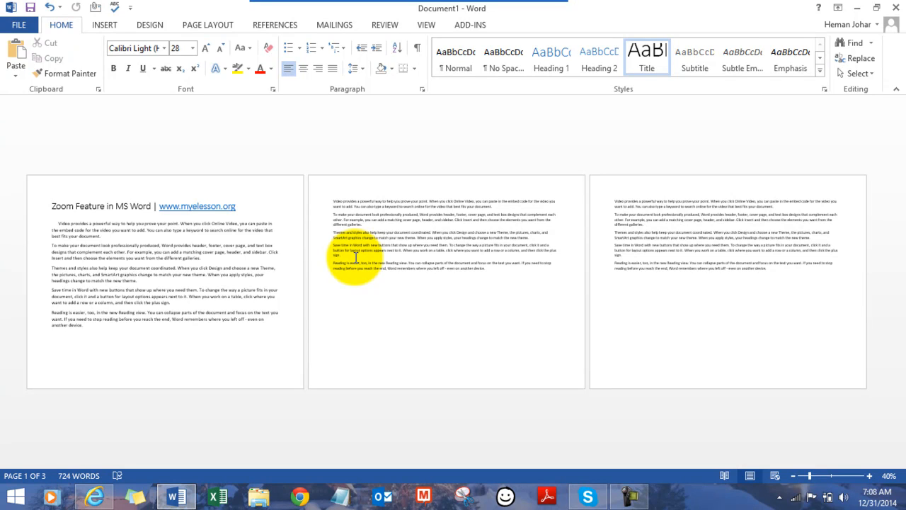
# Place the cursor at the end of page two's last paragraph and add ', I can edit it'
pyautogui.click(51, 206)
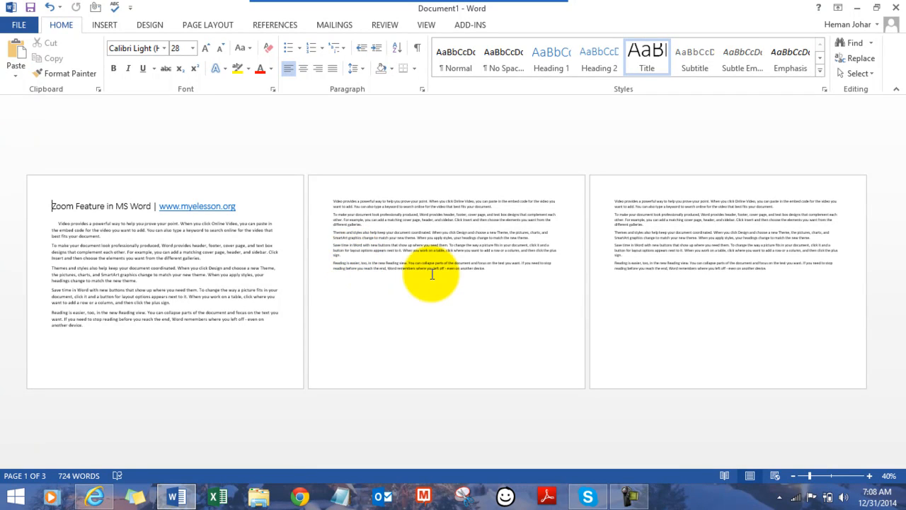
pyautogui.click(488, 273)
pyautogui.write(', I can edit it')
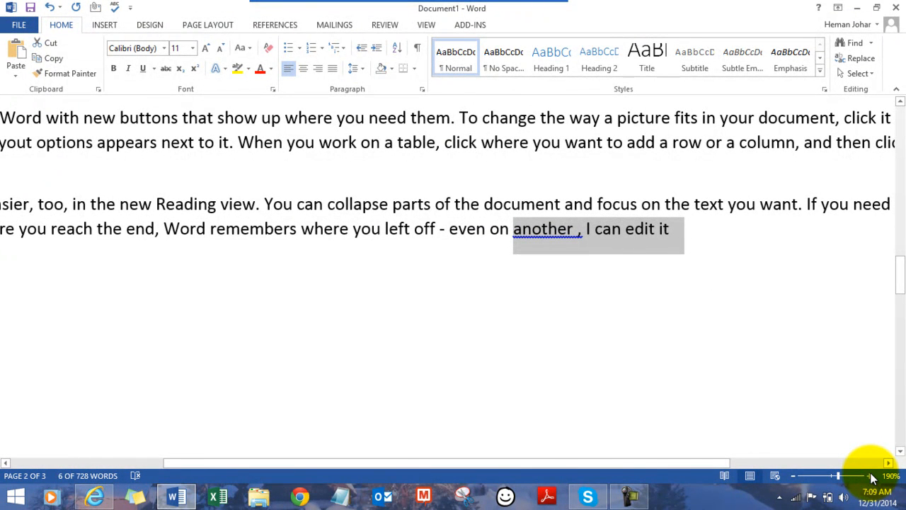
pyautogui.moveTo(562, 264)
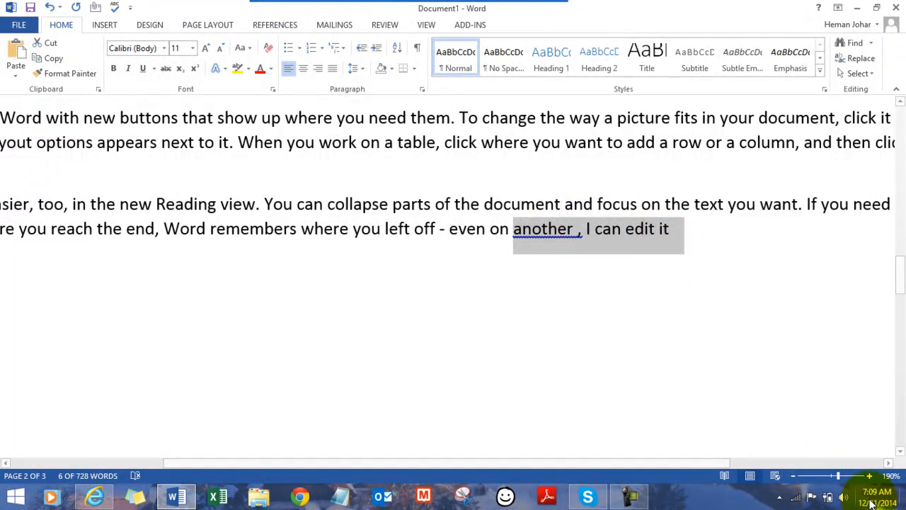
# Zoom in to 340% on the edited sentence, then set the zoom slider back to 95%
pyautogui.click(869, 475)
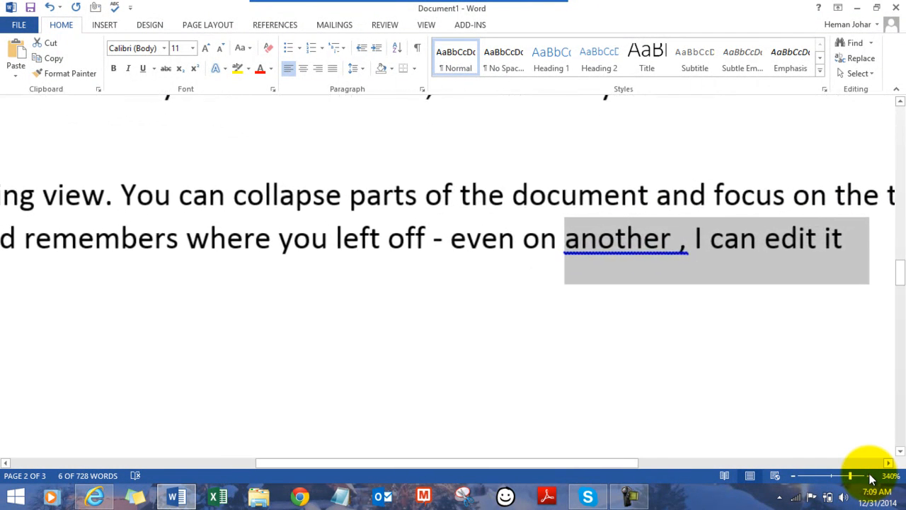
pyautogui.moveTo(815, 387)
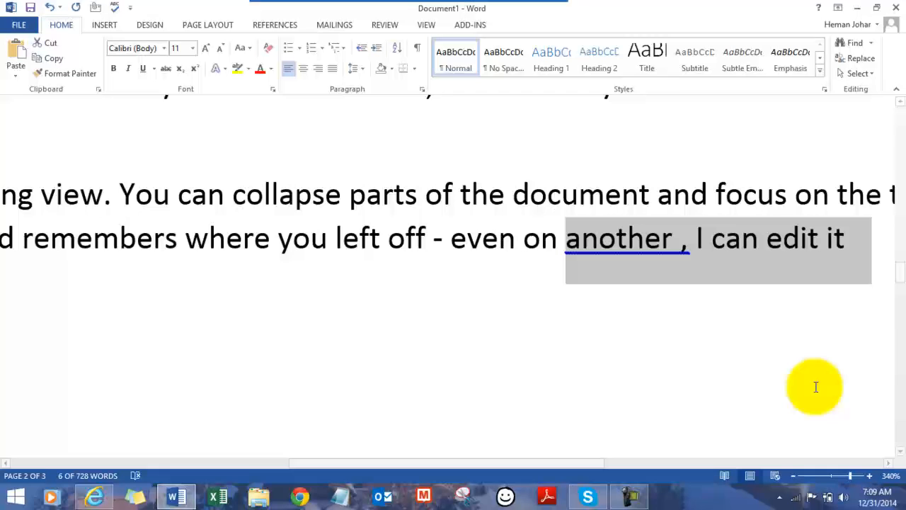
pyautogui.moveTo(829, 481)
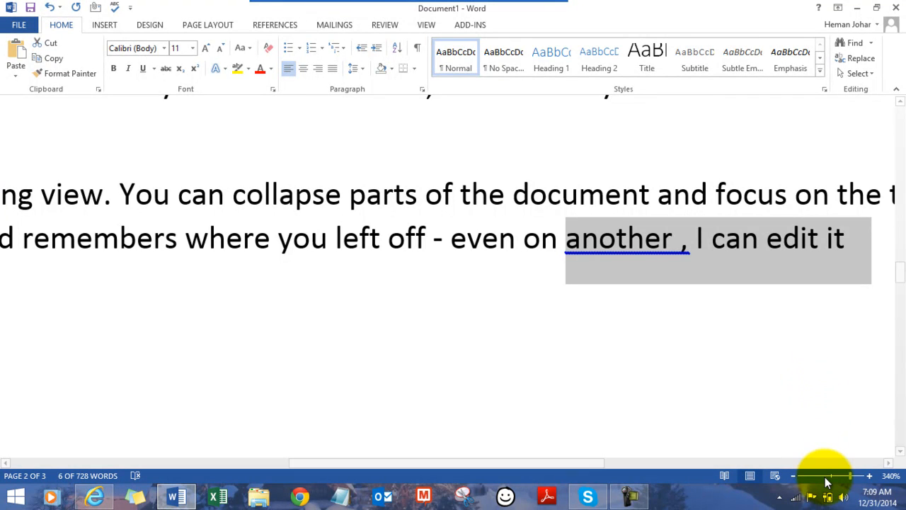
pyautogui.click(793, 475)
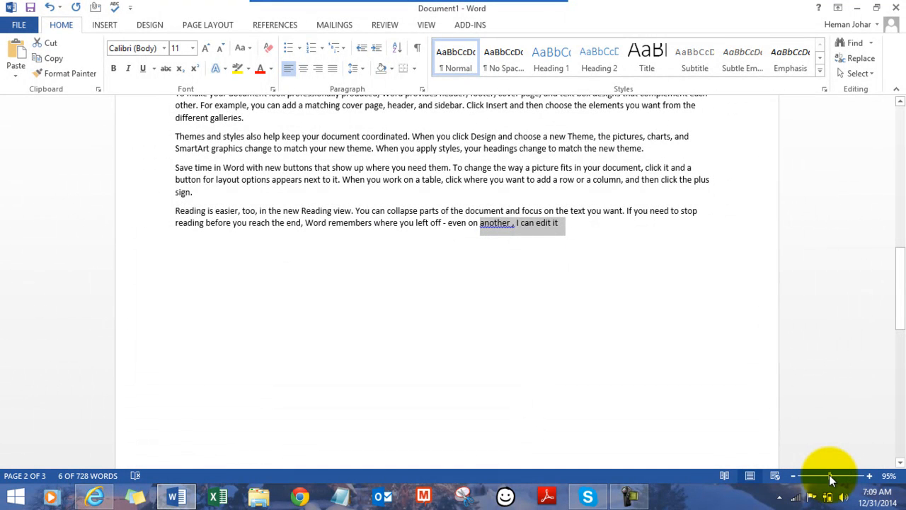
pyautogui.moveTo(632, 369)
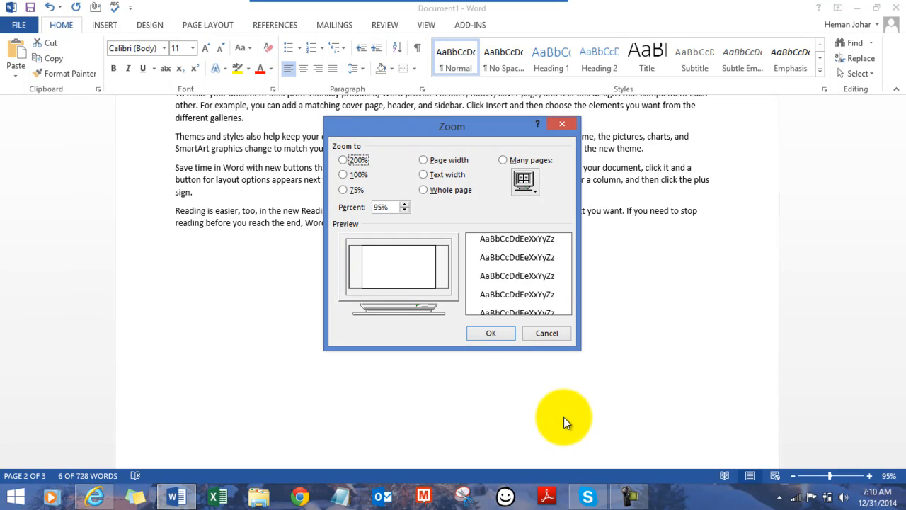
pyautogui.moveTo(403, 202)
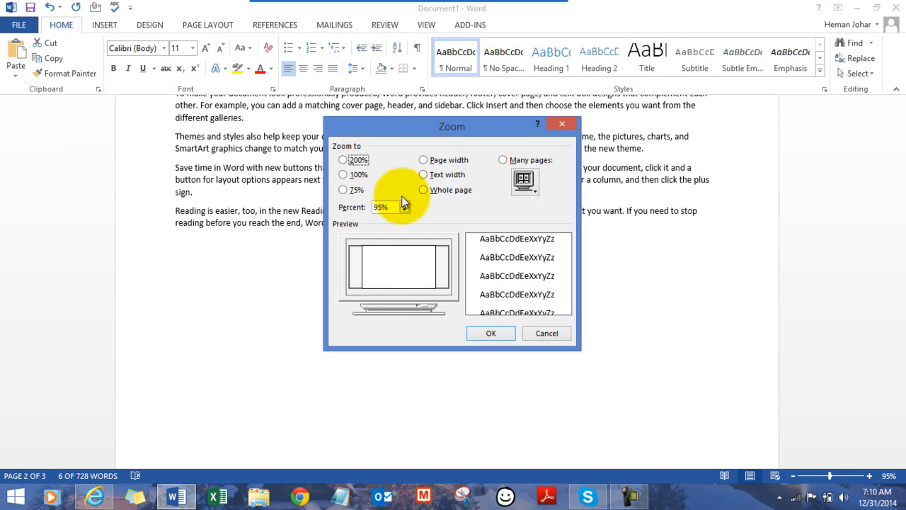
# In the Zoom dialog, preview 100% and 75%, then apply Page width at 123%
pyautogui.click(343, 160)
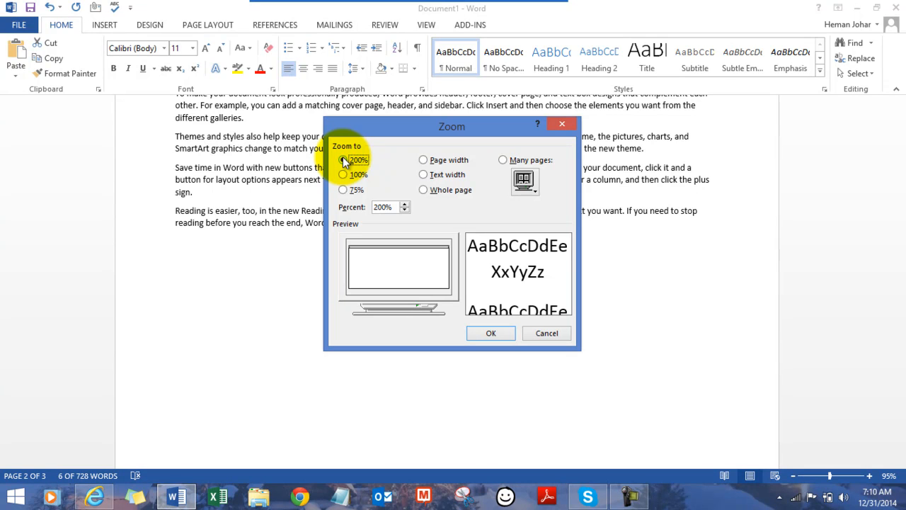
pyautogui.click(344, 175)
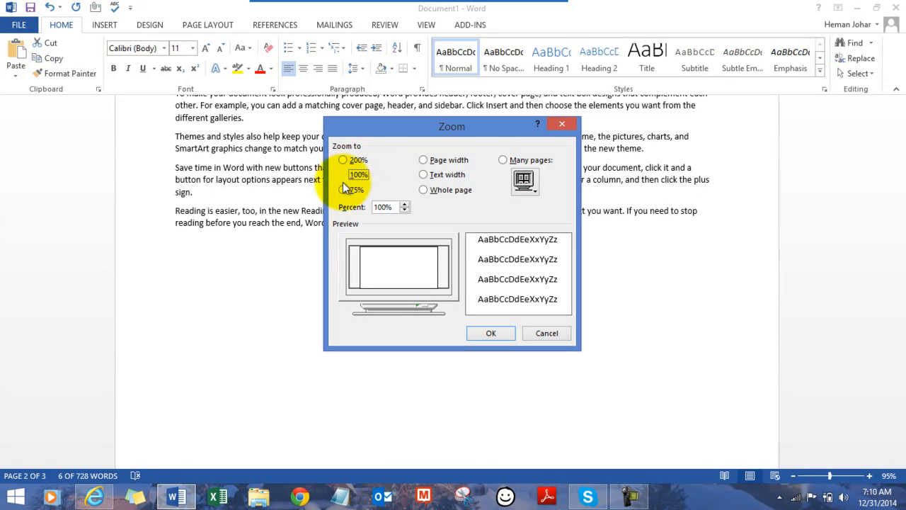
pyautogui.click(343, 189)
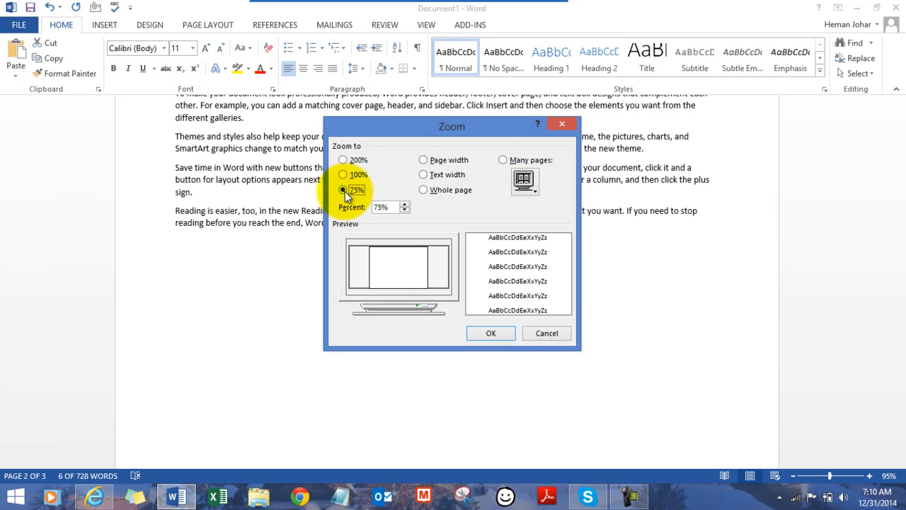
pyautogui.click(423, 160)
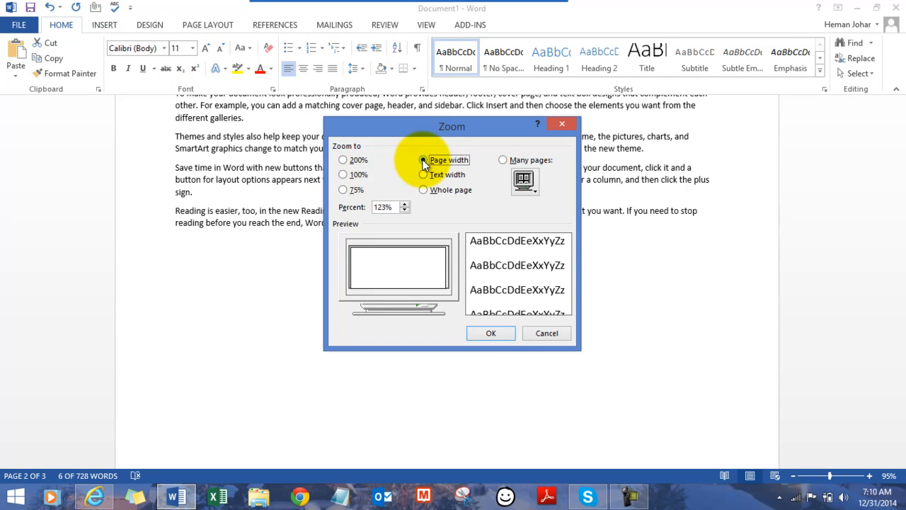
pyautogui.click(490, 333)
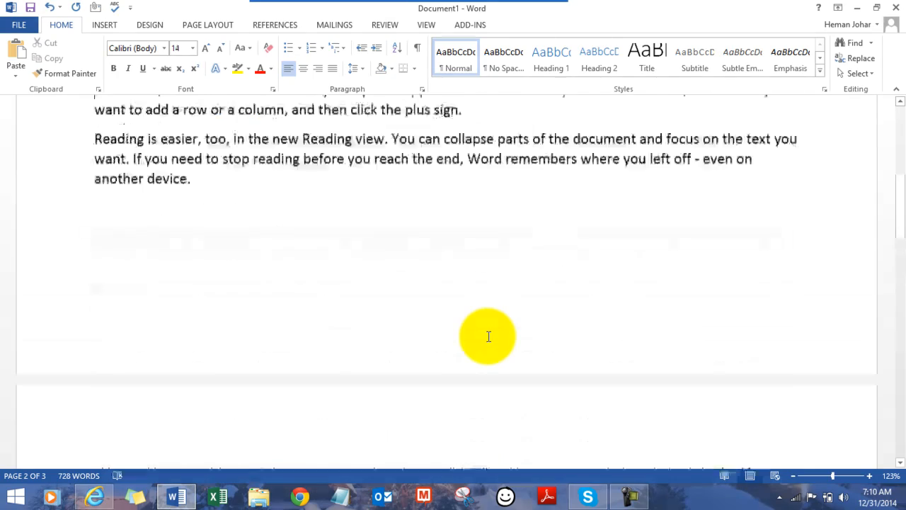
pyautogui.scroll(3)
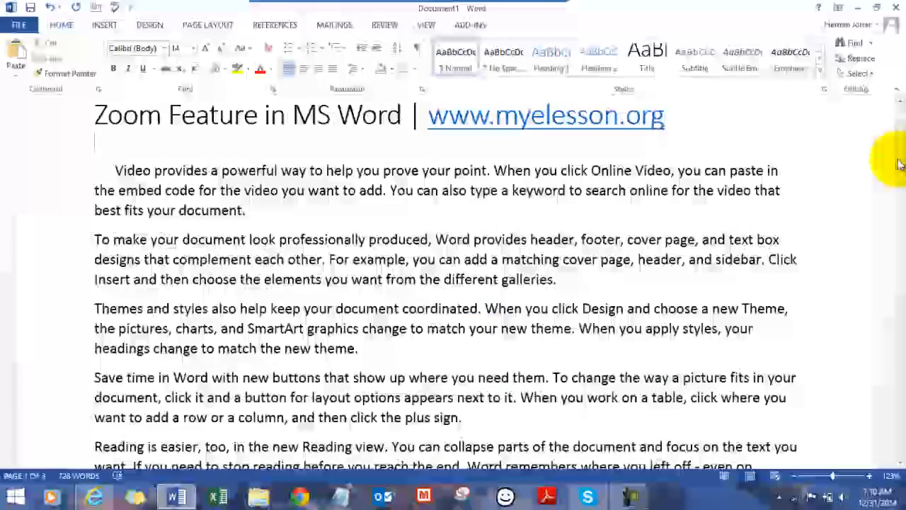
pyautogui.scroll(-3)
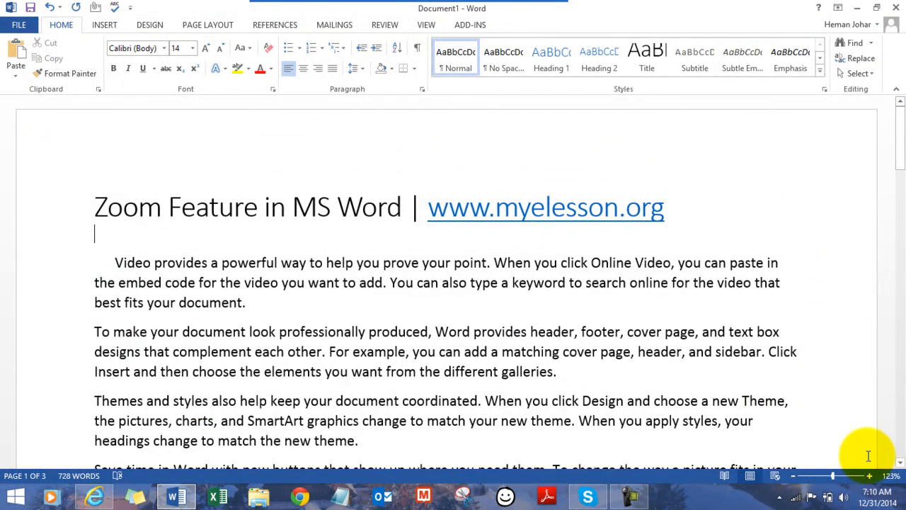
pyautogui.click(869, 476)
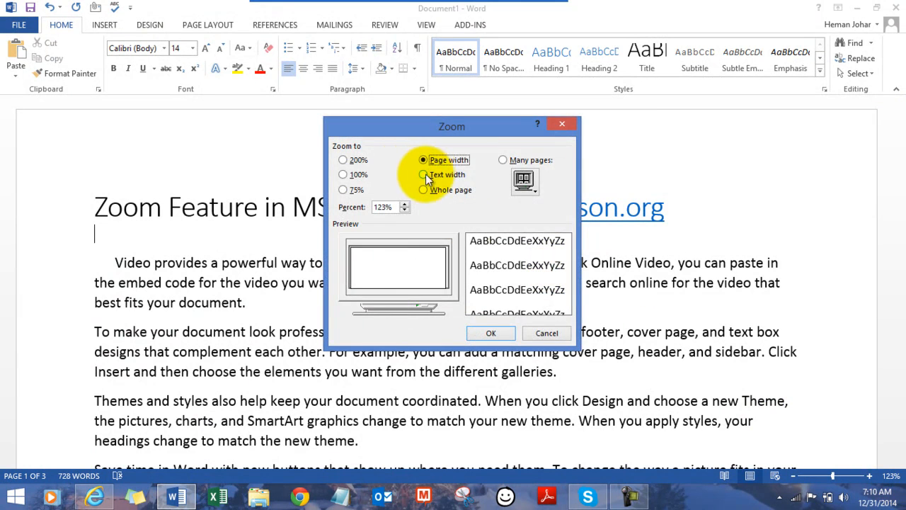
pyautogui.moveTo(487, 293)
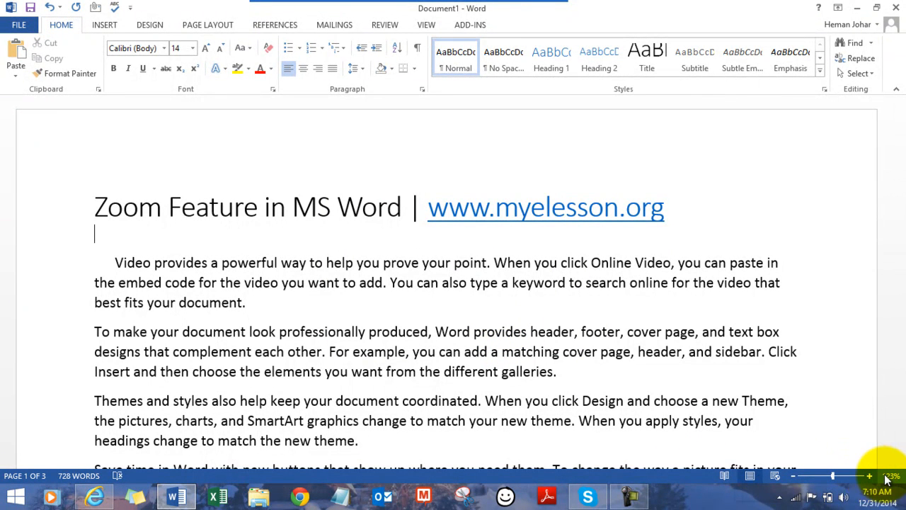
# Reopen the Zoom dialog from the status bar and apply Text width zoom at 149%
pyautogui.click(887, 476)
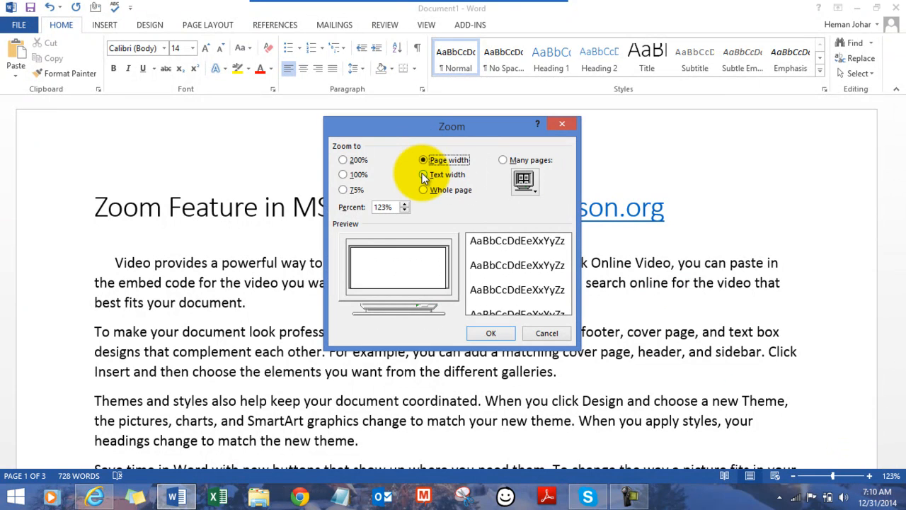
pyautogui.click(423, 174)
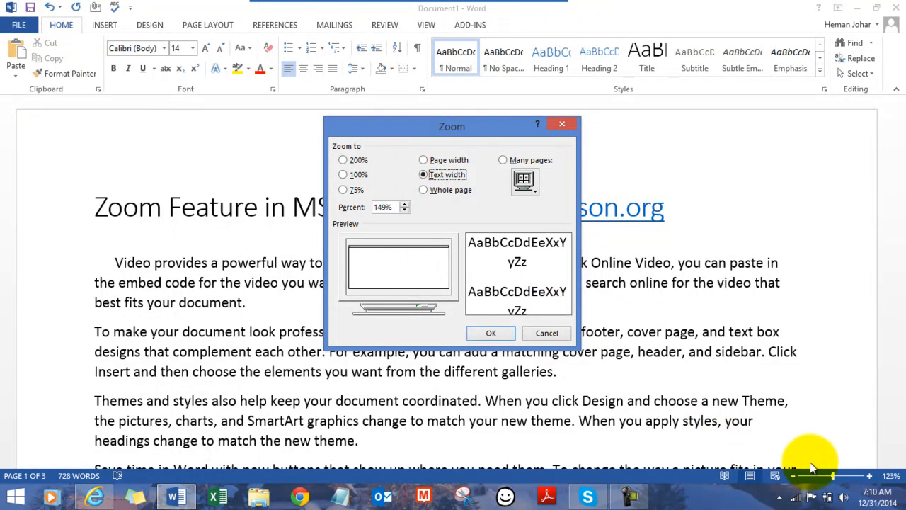
pyautogui.click(491, 333)
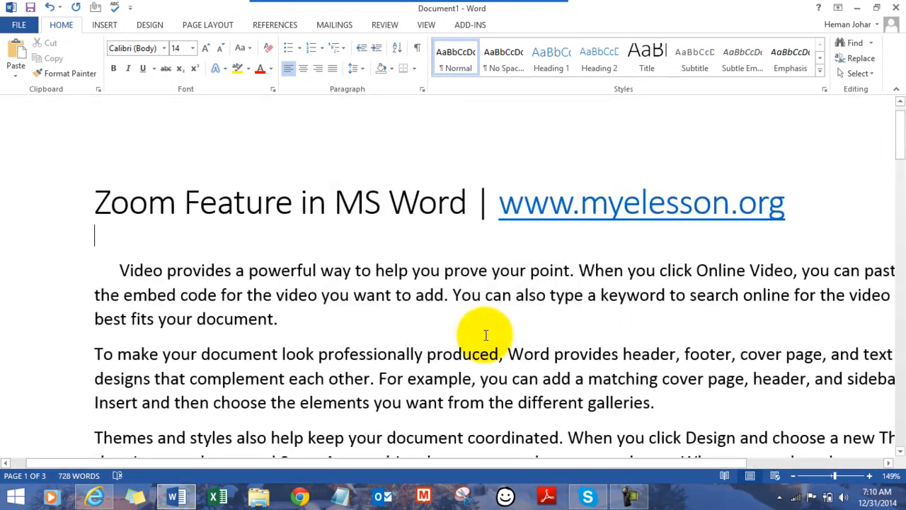
pyautogui.moveTo(386, 344)
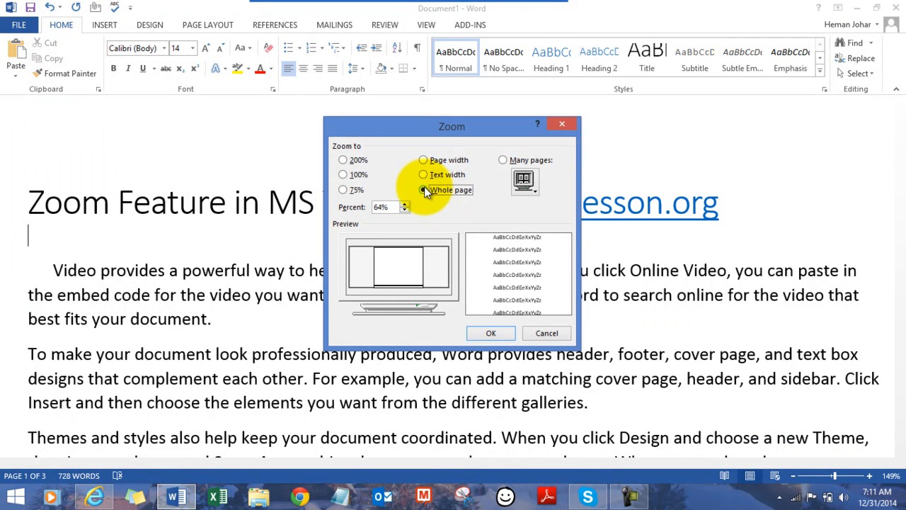
# Apply Whole page zoom at 64%, then reopen the Zoom dialog and preview Many pages
pyautogui.click(490, 333)
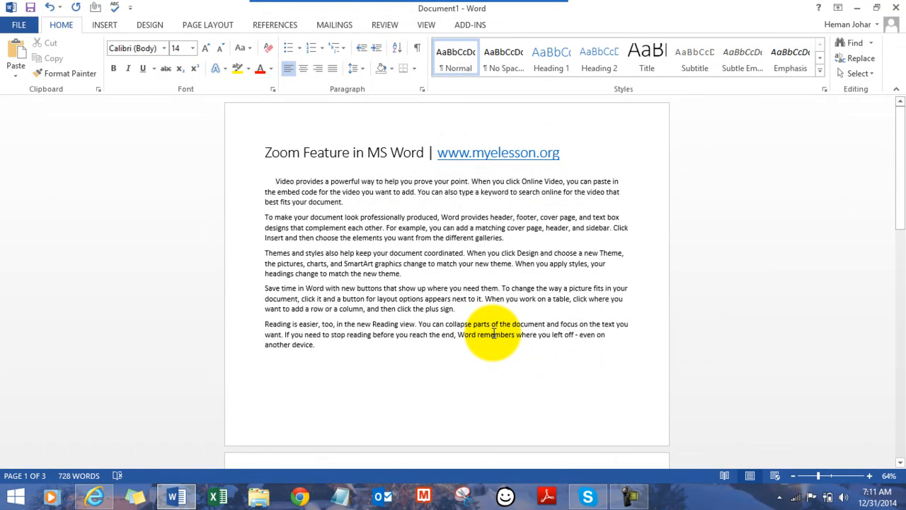
pyautogui.click(266, 166)
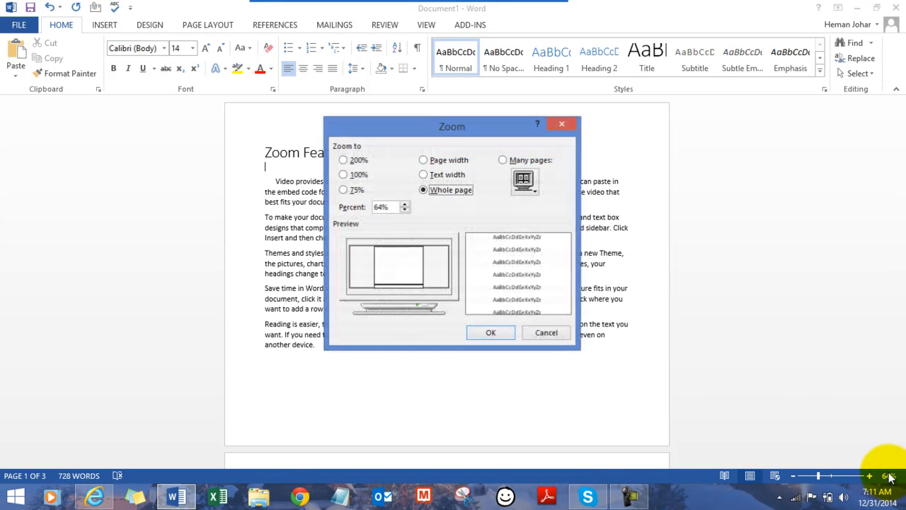
pyautogui.click(404, 204)
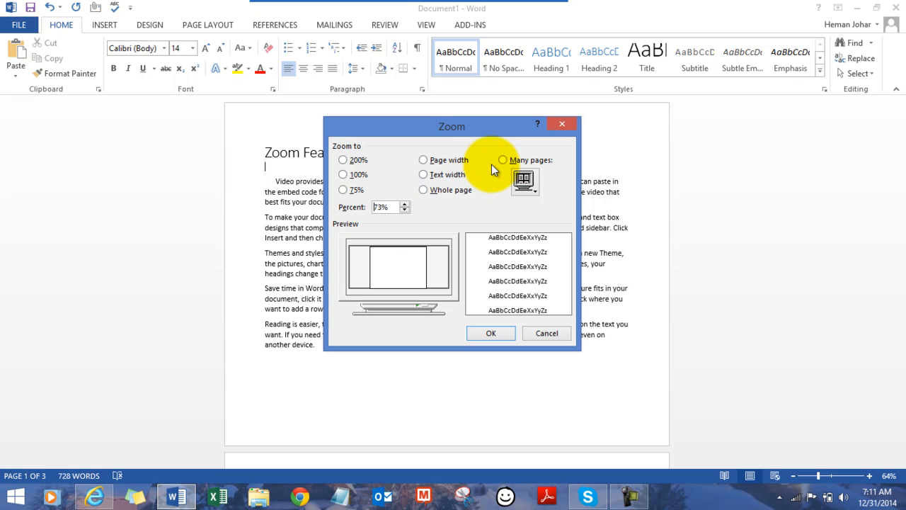
pyautogui.click(503, 159)
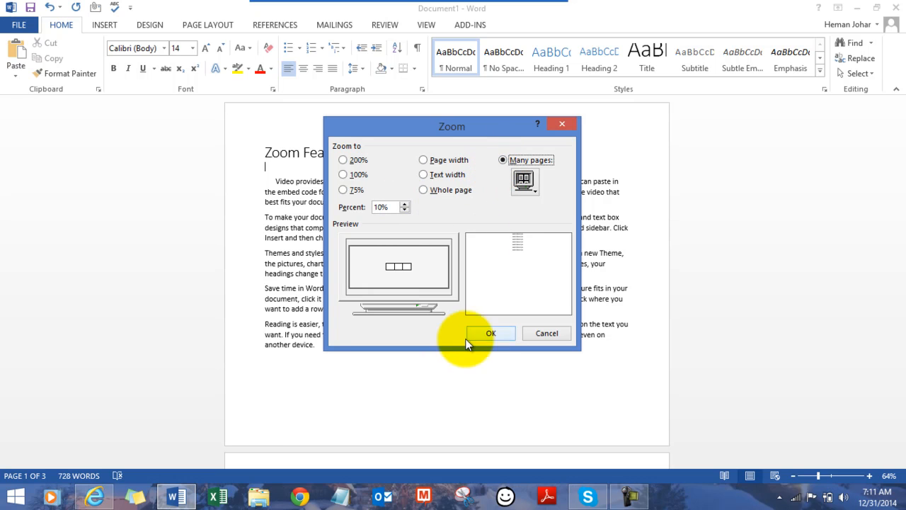
# Apply the Many pages zoom, showing all three pages as thumbnails at 10%
pyautogui.click(491, 333)
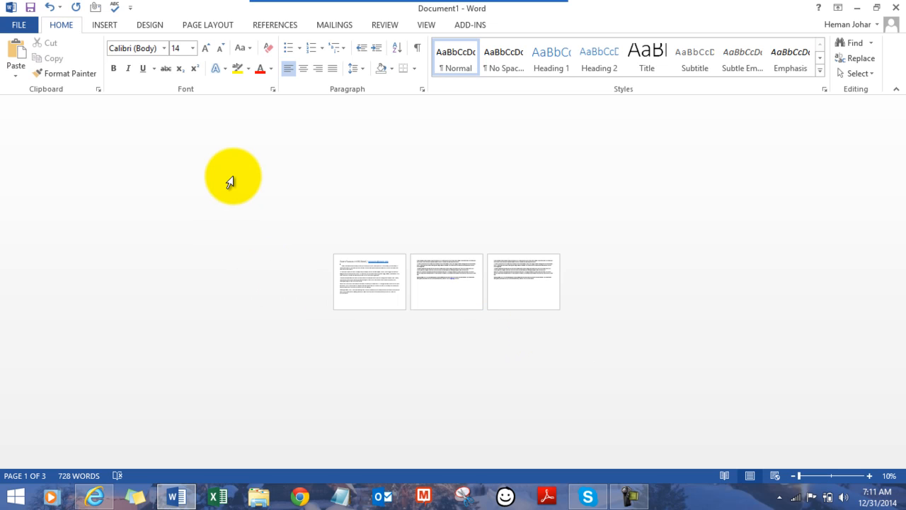
pyautogui.moveTo(425, 25)
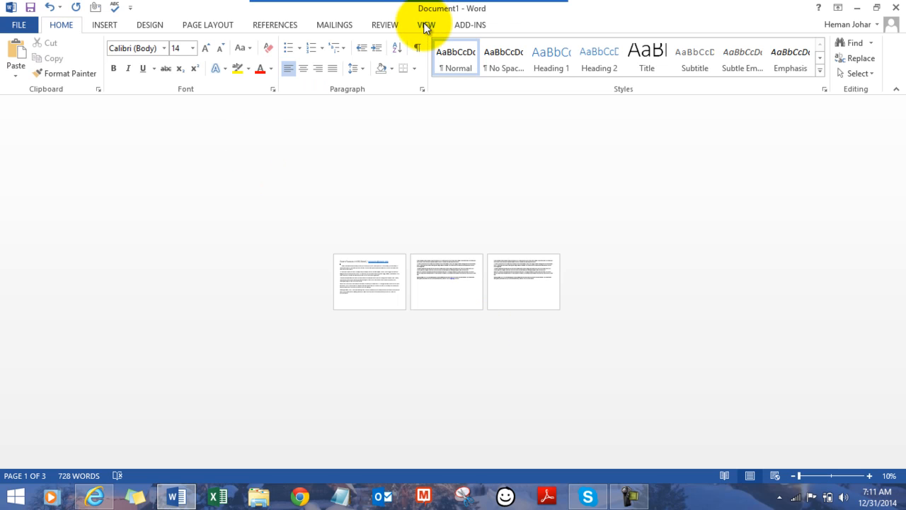
# View the View tab's Zoom group, return to Home, and drag the zoom slider to 98%
pyautogui.click(426, 25)
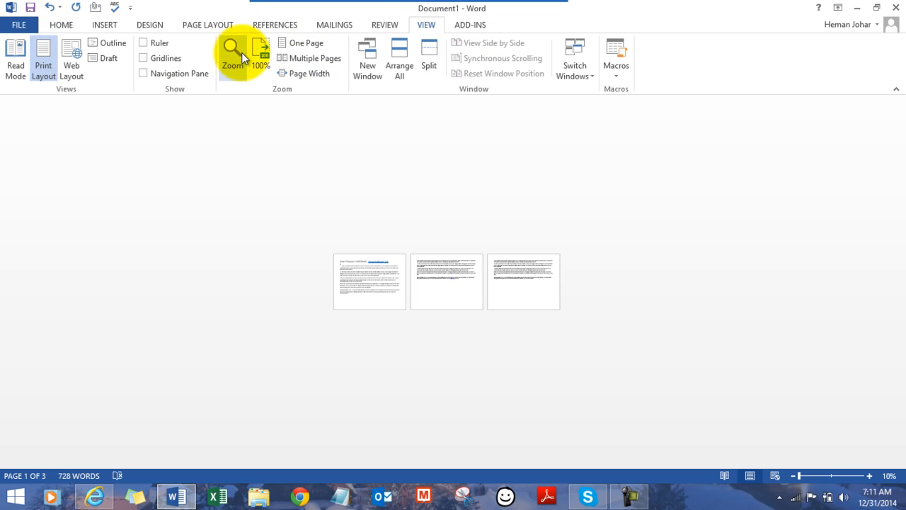
pyautogui.moveTo(309, 58)
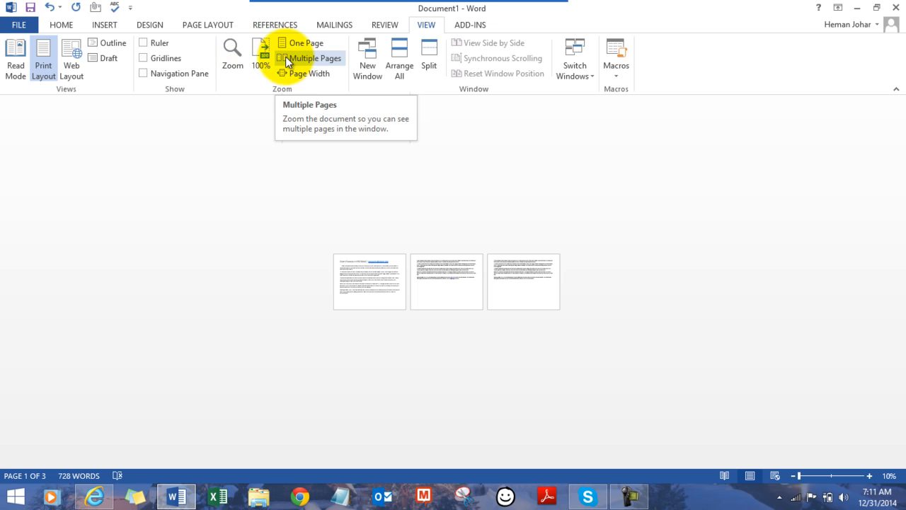
pyautogui.click(61, 24)
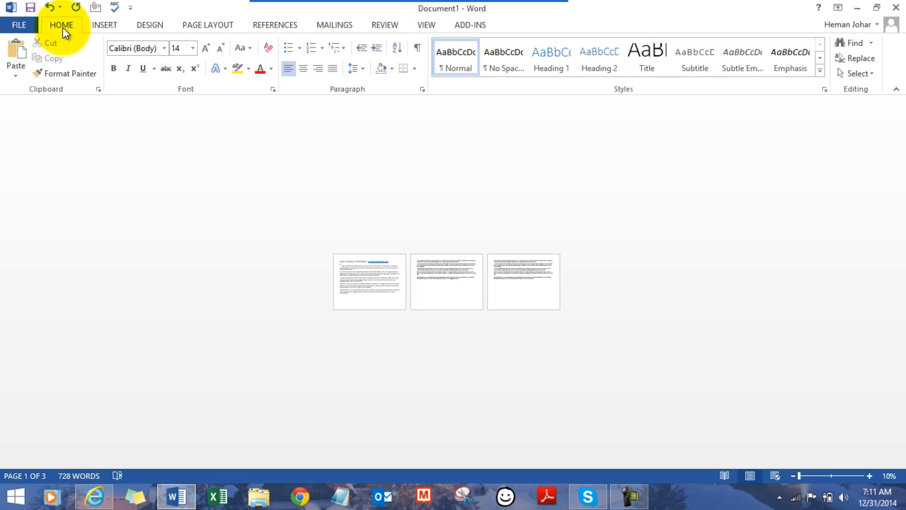
pyautogui.moveTo(828, 476)
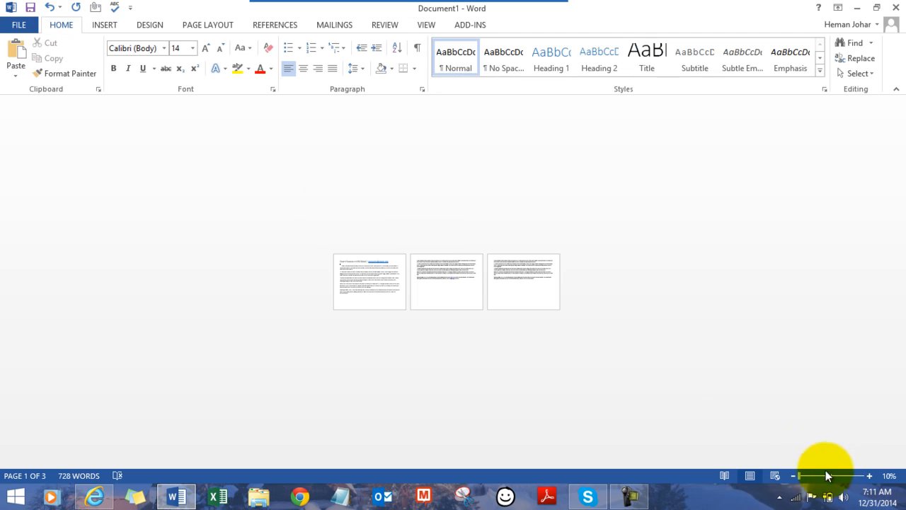
pyautogui.moveTo(804, 475); pyautogui.dragTo(850, 475)
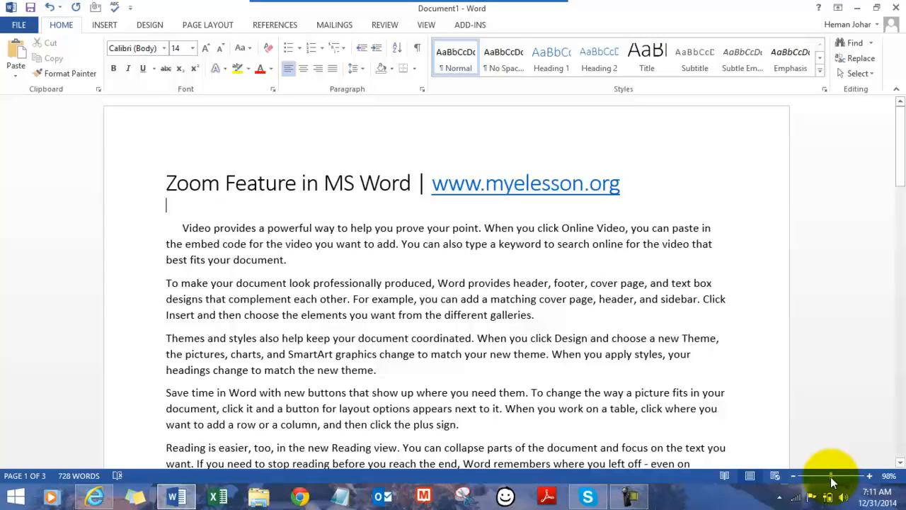